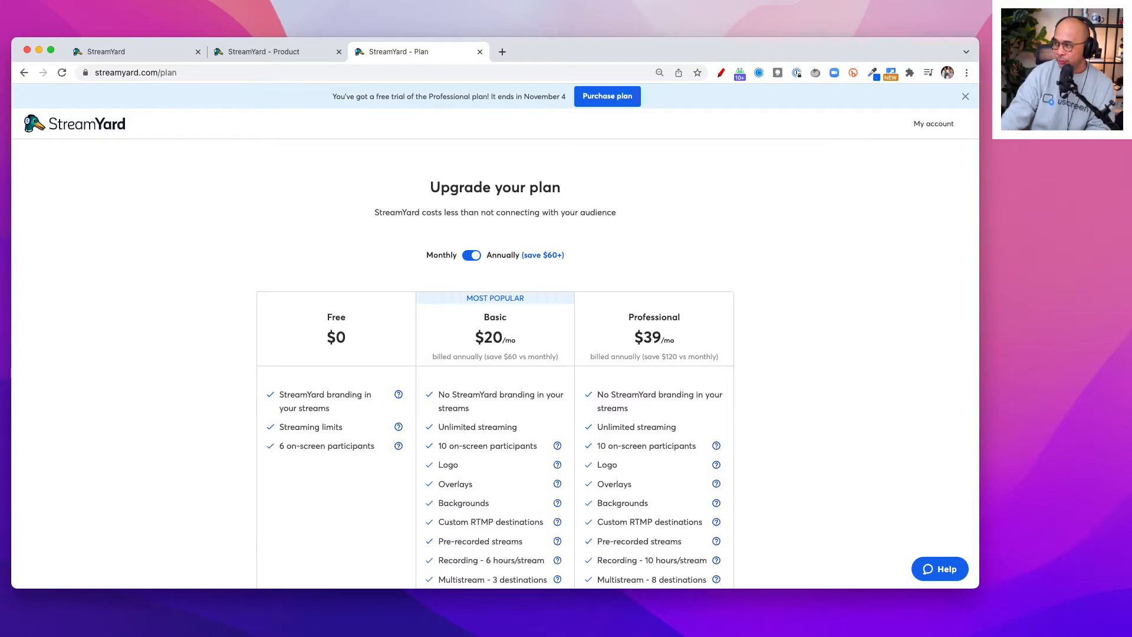
pyautogui.moveTo(867, 402)
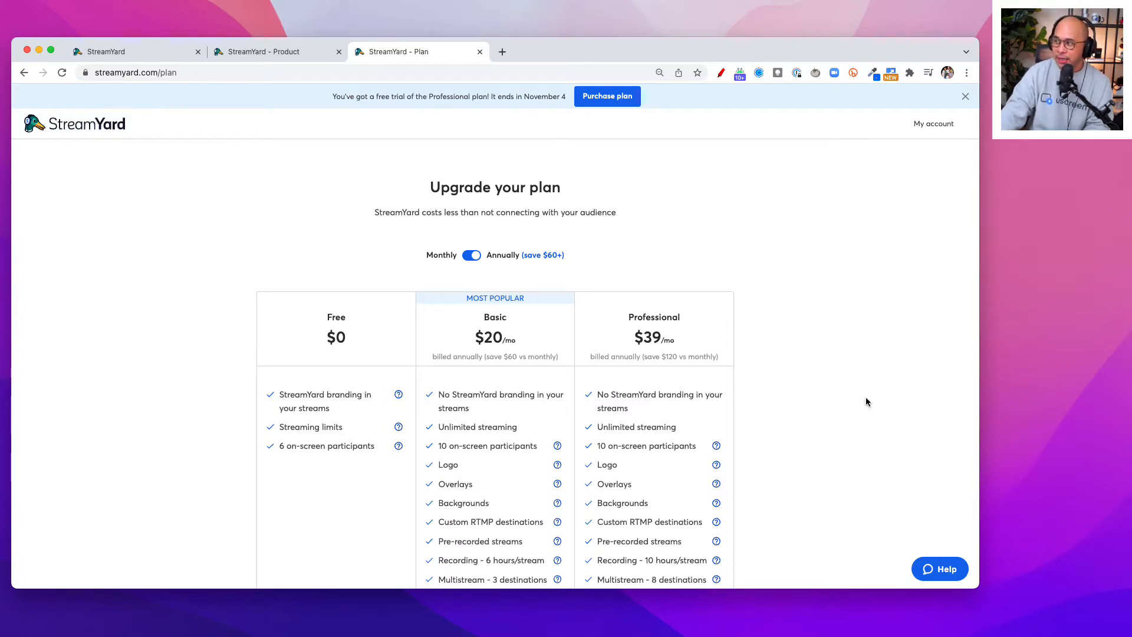
pyautogui.moveTo(207, 513)
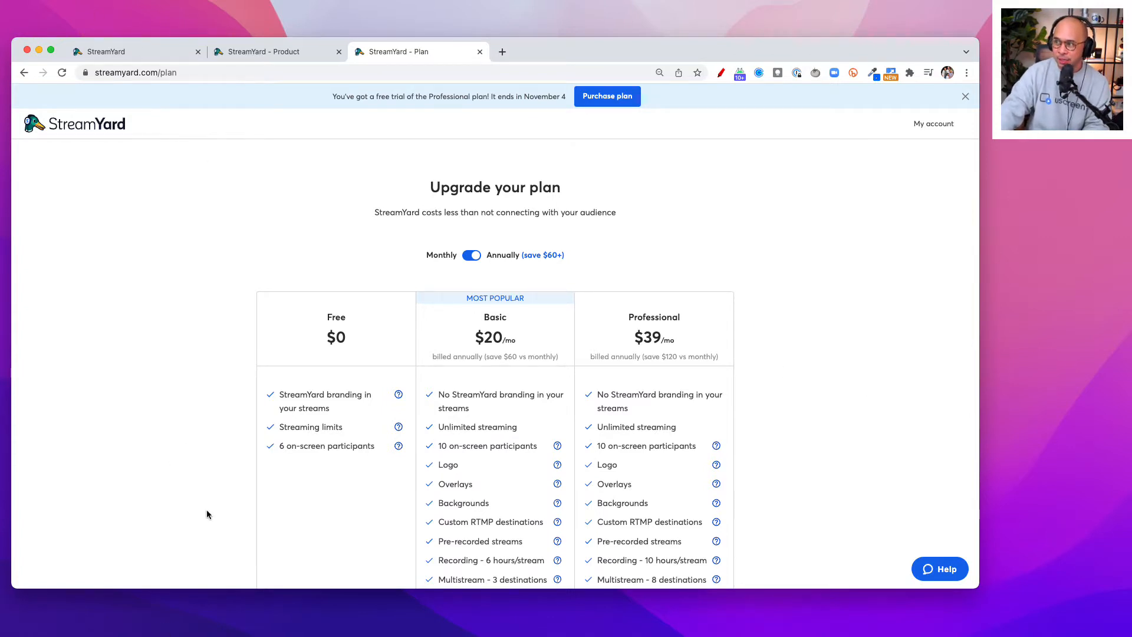
pyautogui.moveTo(161, 451)
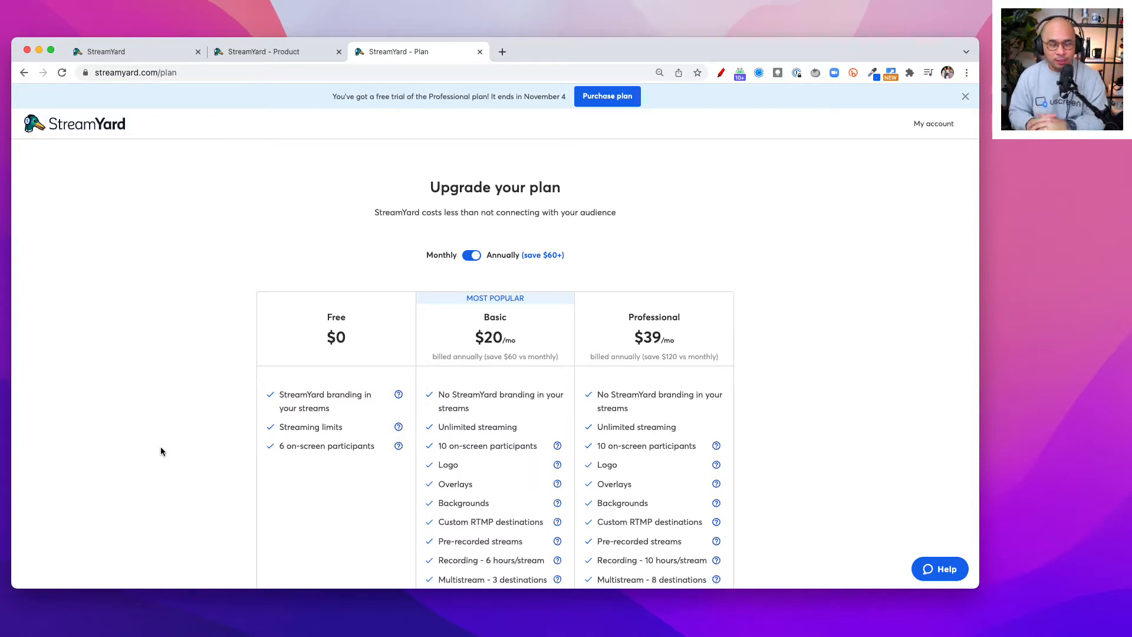
# Switch from the product overview page to the Broadcasts dashboard showing the TEST broadcast
pyautogui.scroll(-3)
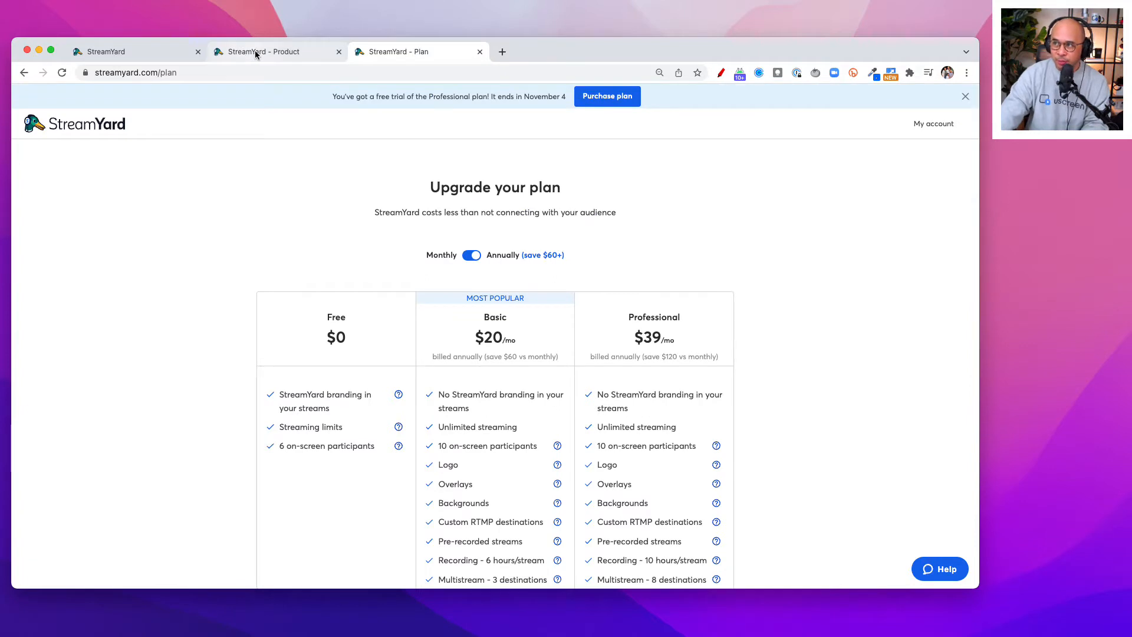
pyautogui.click(267, 51)
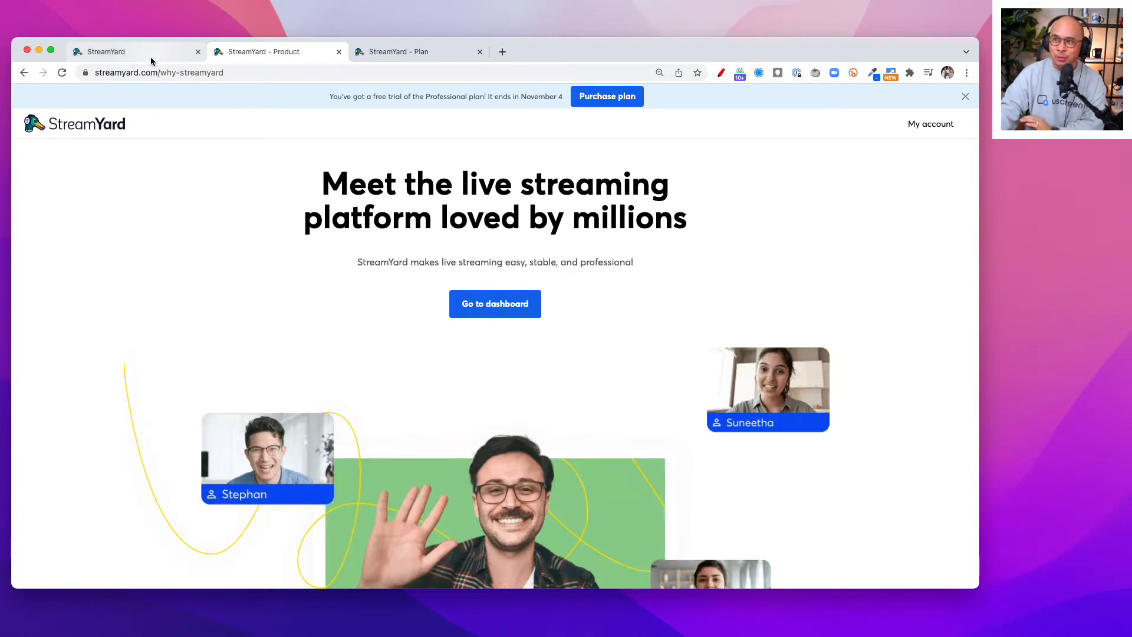
pyautogui.click(494, 303)
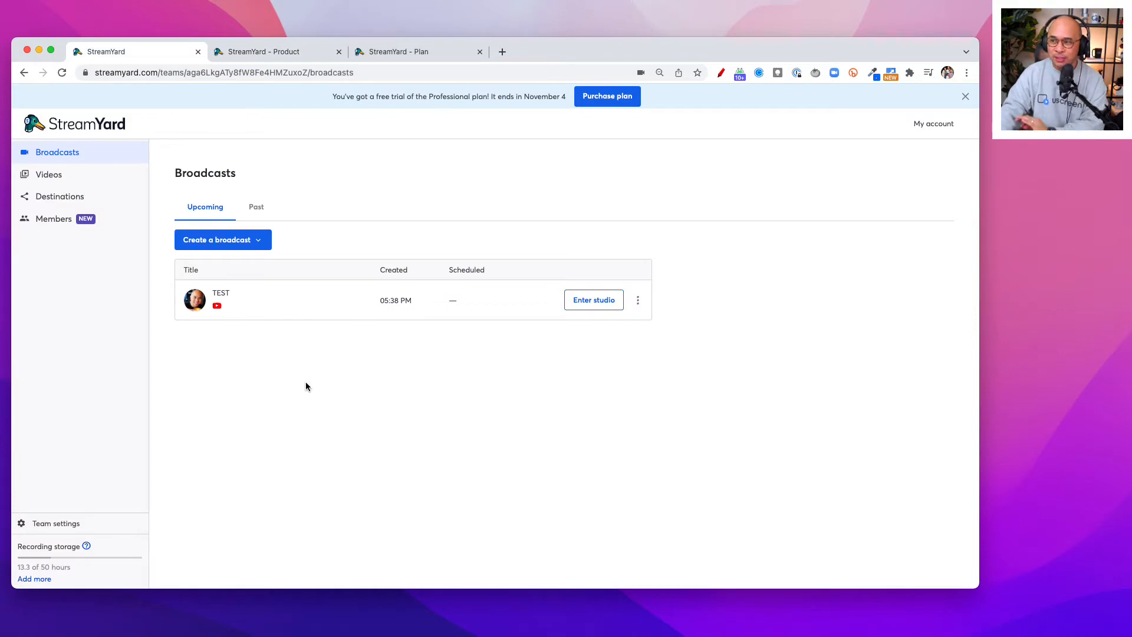
pyautogui.moveTo(380, 360)
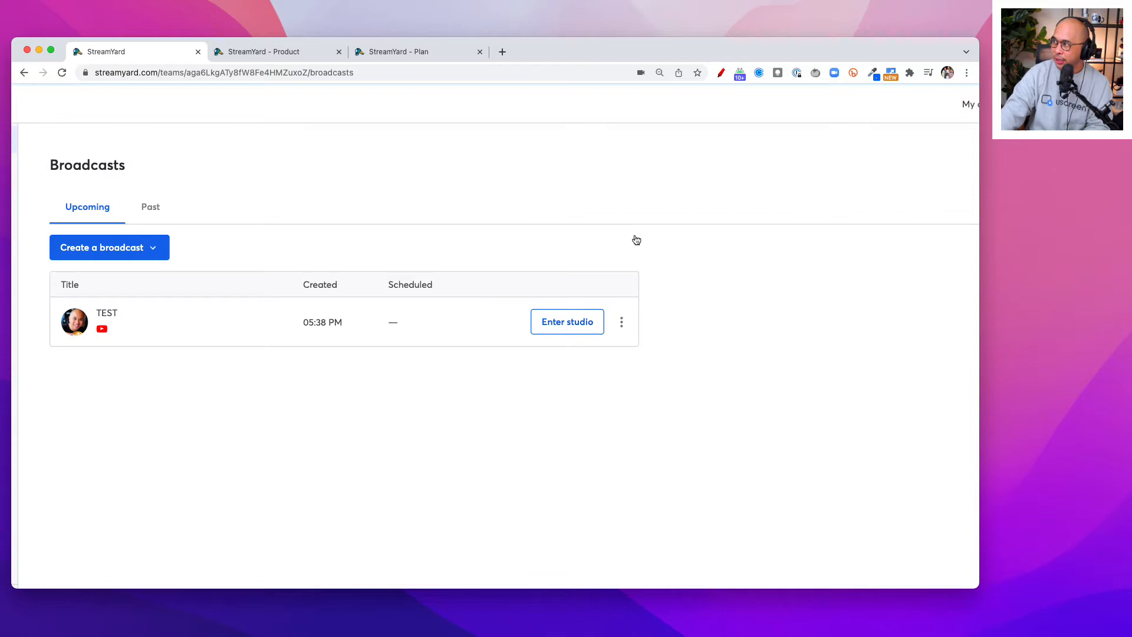
# Enter the TEST broadcast studio, passing the camera and mic check
pyautogui.click(566, 321)
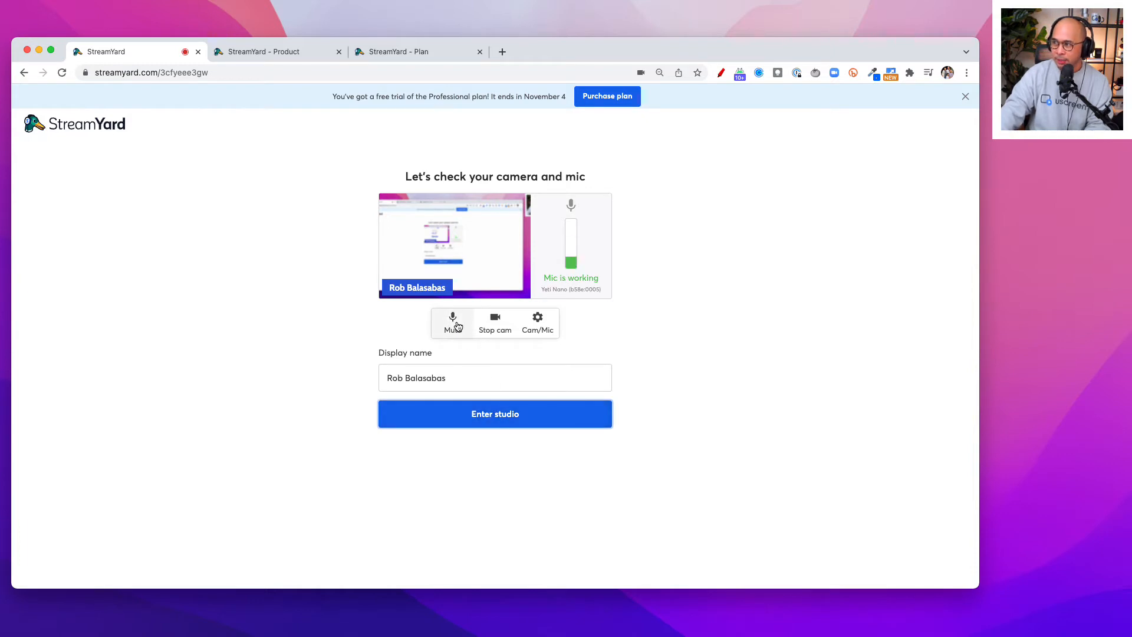
pyautogui.click(494, 413)
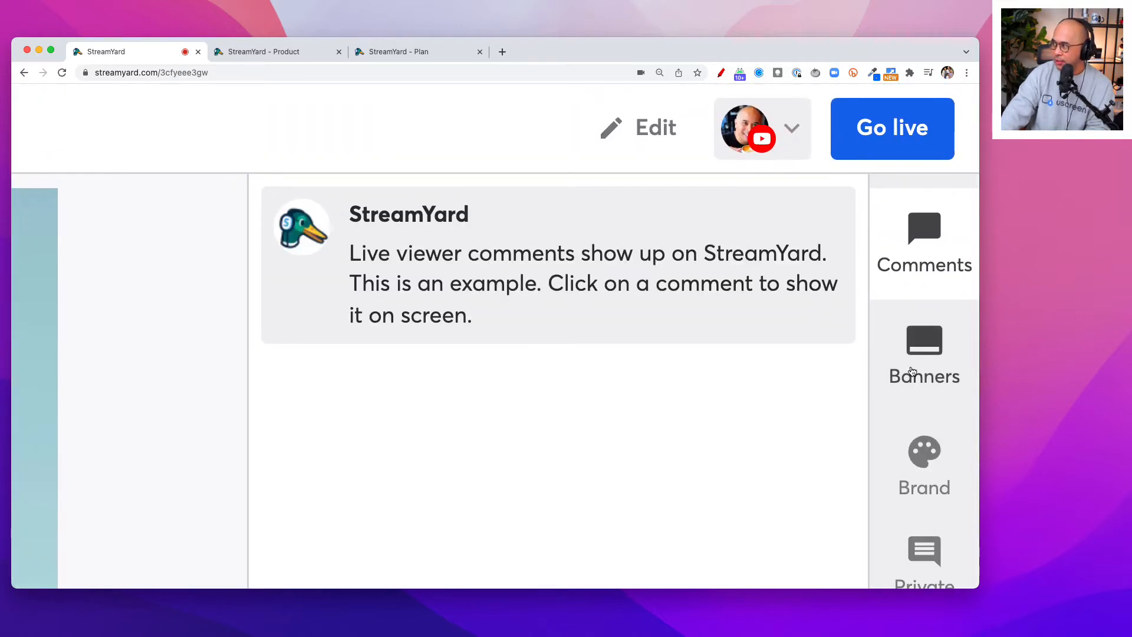
# Show the Brand panel scrolled down to the Background music track list
pyautogui.scroll(-3)
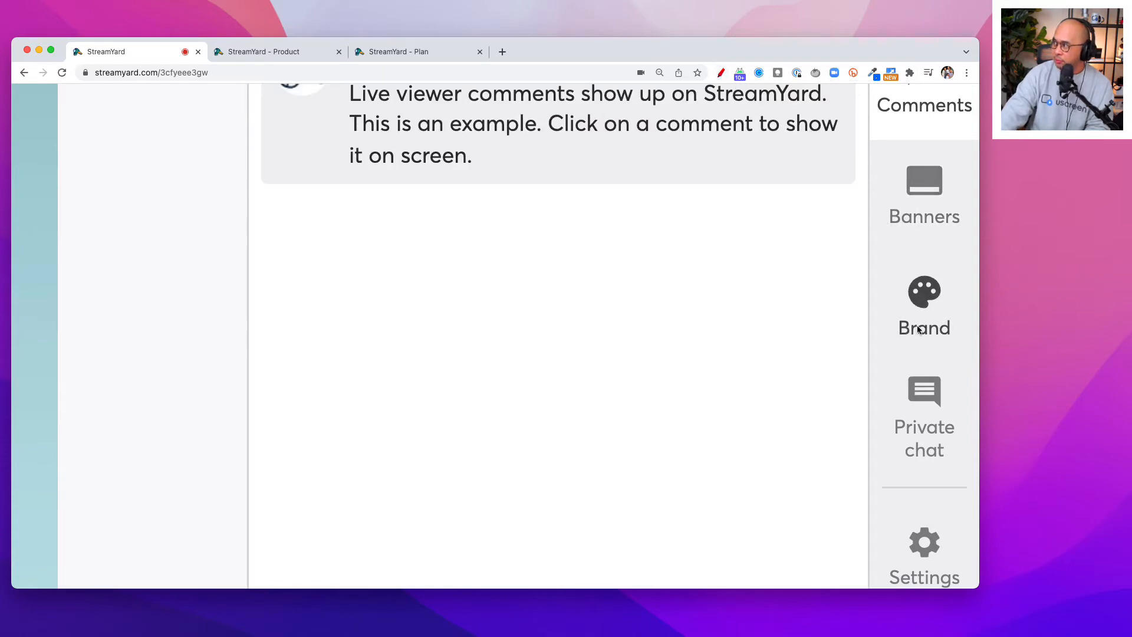
pyautogui.click(923, 303)
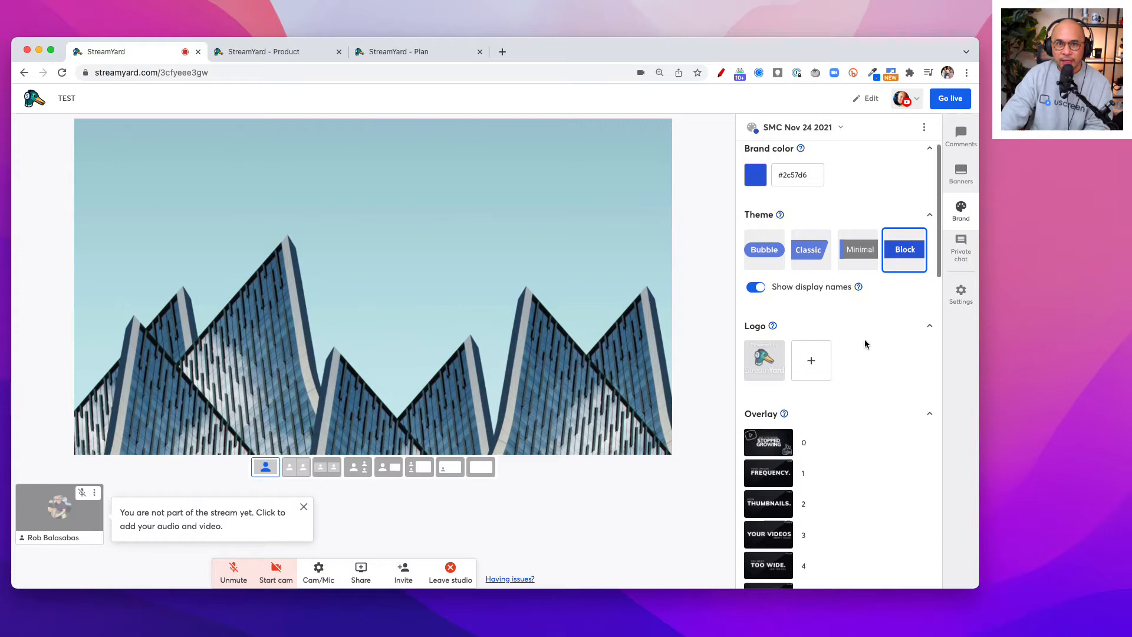
pyautogui.scroll(-3)
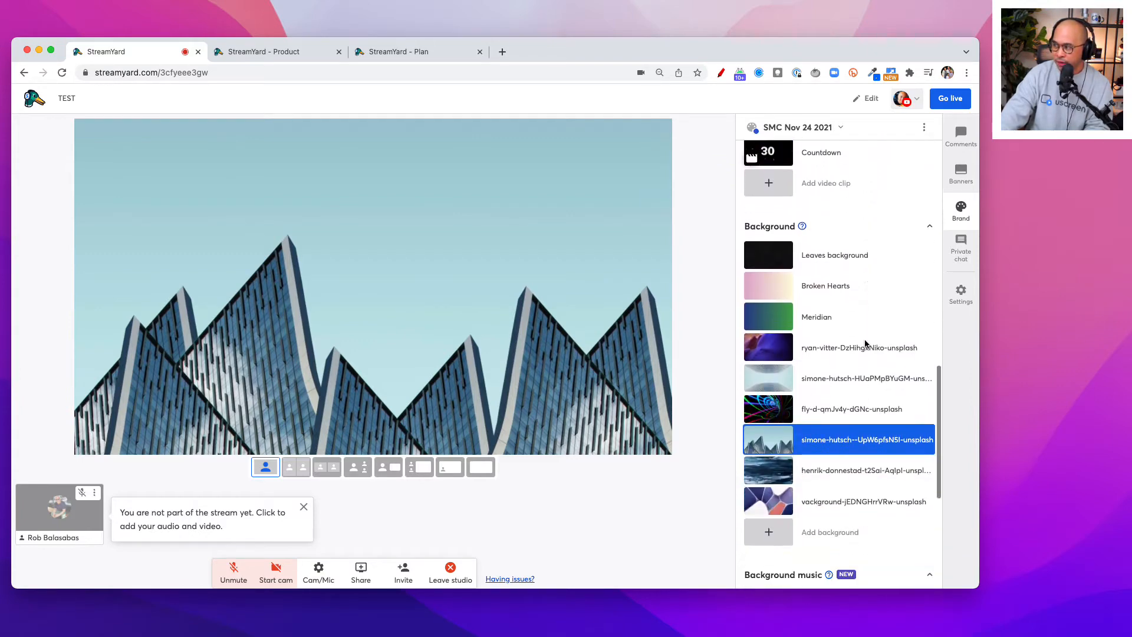
pyautogui.scroll(-3)
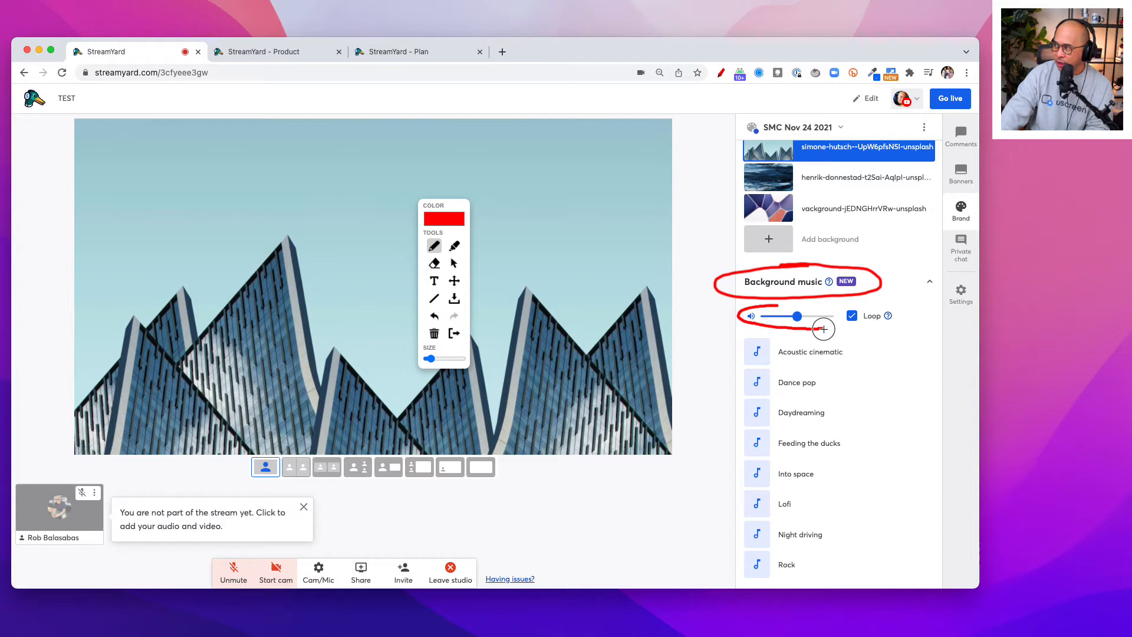
# Slide the Background music volume slightly down, keeping Loop ticked
pyautogui.moveTo(796, 316); pyautogui.dragTo(796, 316)
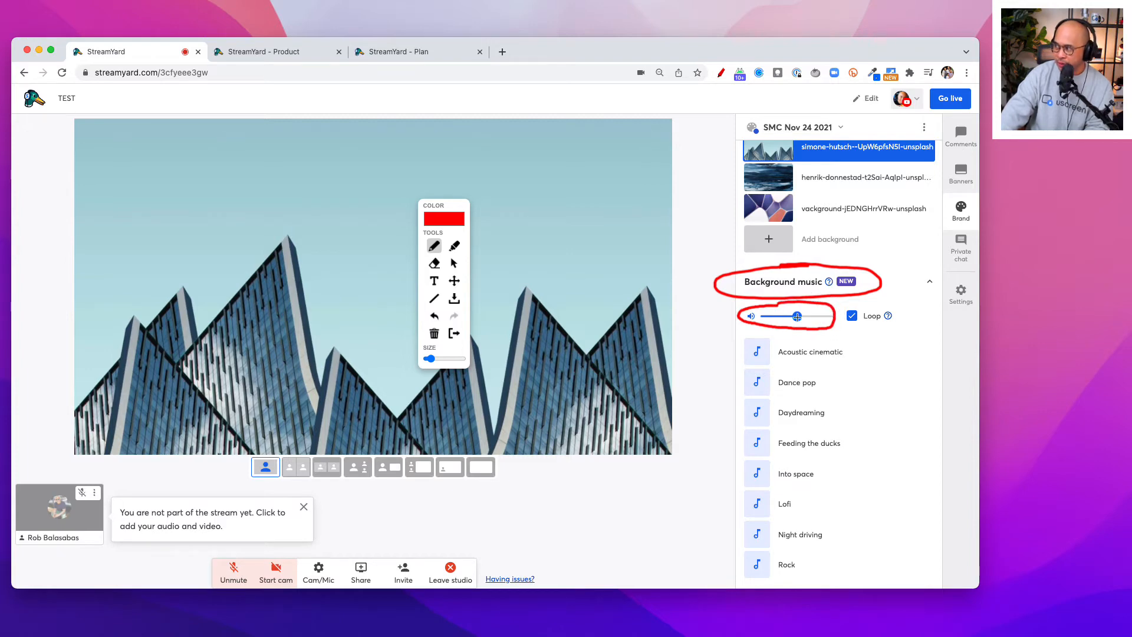
pyautogui.moveTo(796, 316); pyautogui.dragTo(790, 316)
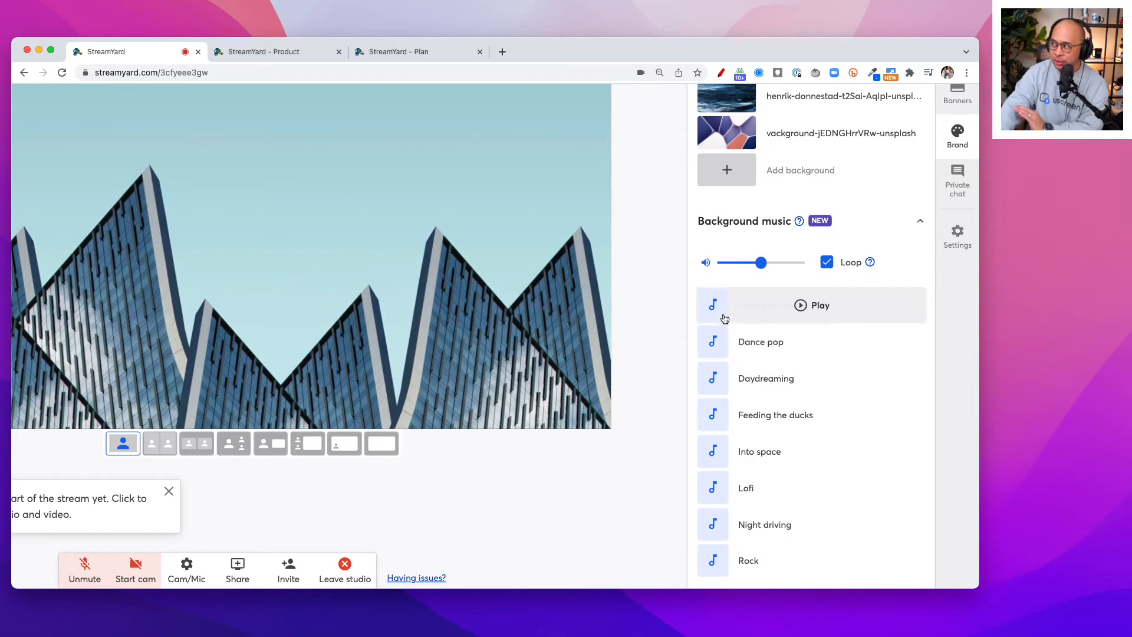
# Play Acoustic cinematic and settle its volume at about 22 after trying 30 and 48
pyautogui.click(811, 305)
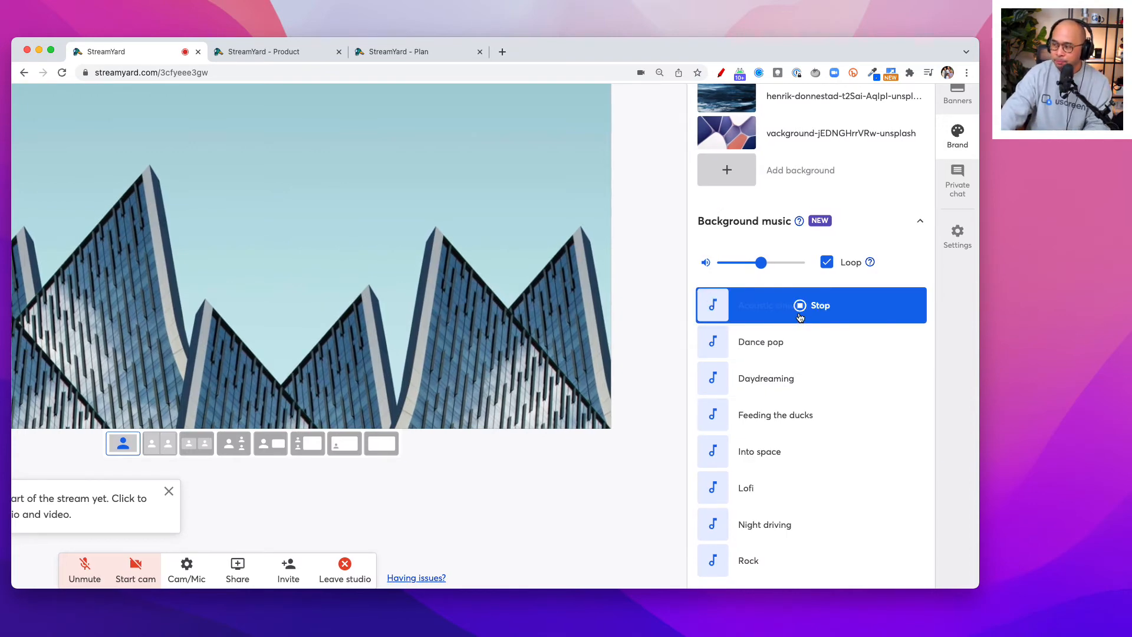
pyautogui.moveTo(762, 262); pyautogui.dragTo(748, 262)
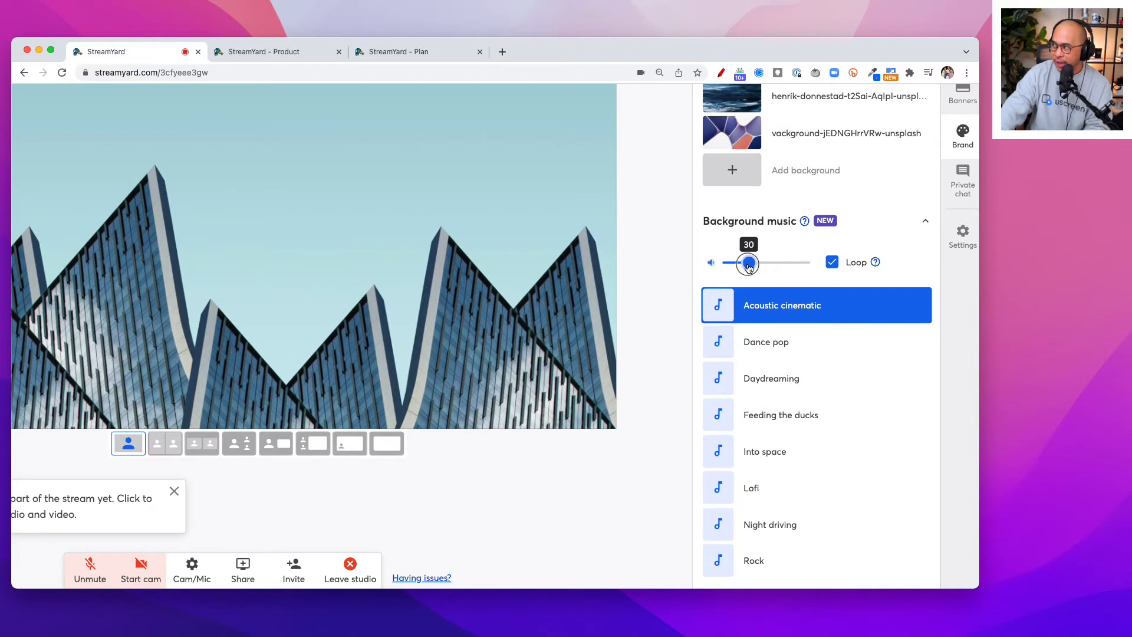
pyautogui.moveTo(748, 263); pyautogui.dragTo(766, 263)
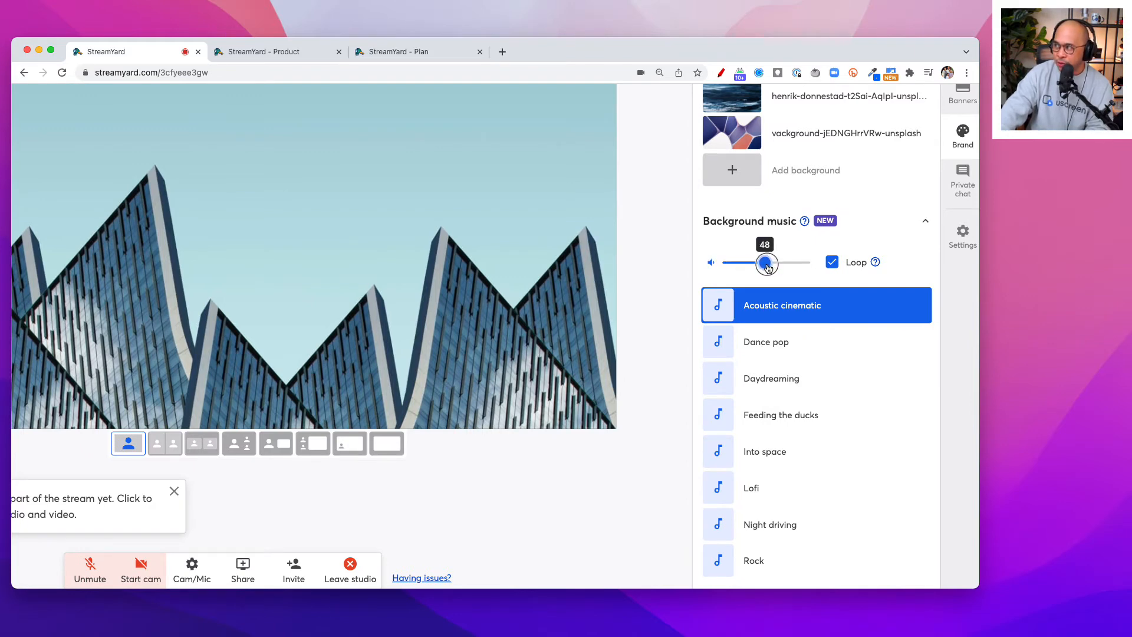
pyautogui.moveTo(767, 261); pyautogui.dragTo(758, 262)
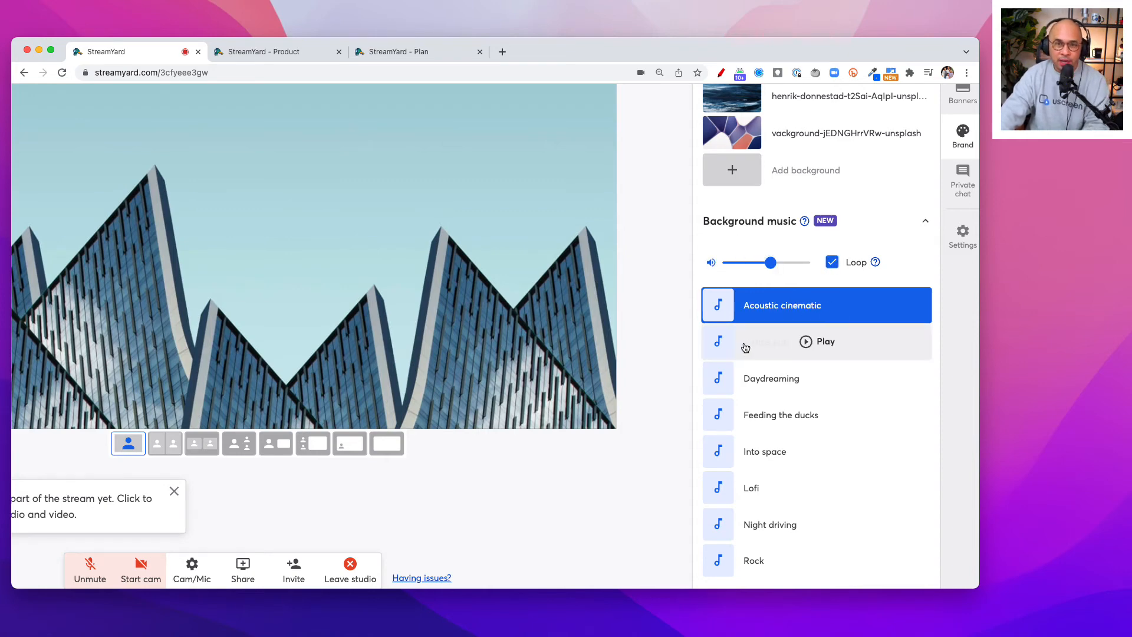
pyautogui.moveTo(772, 261); pyautogui.dragTo(739, 264)
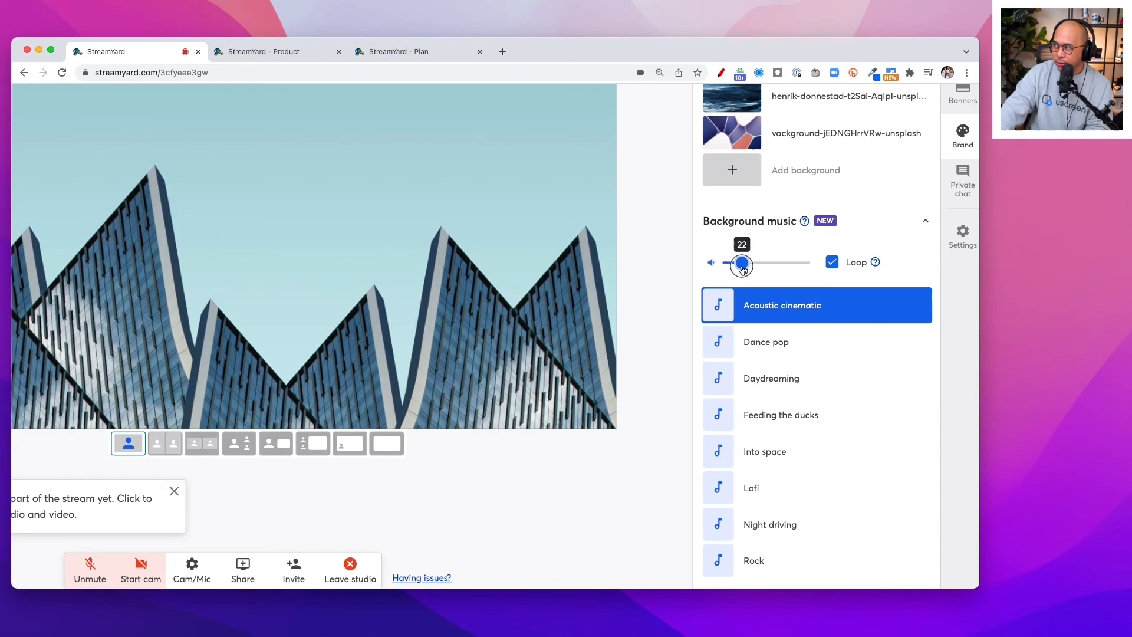